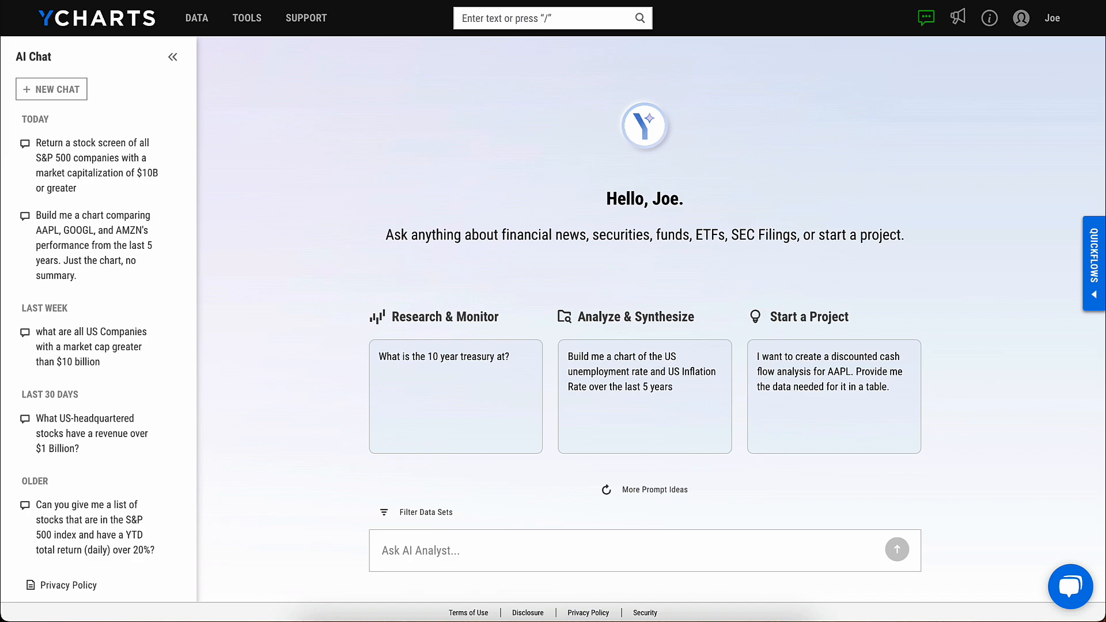
mouse_move(476, 438)
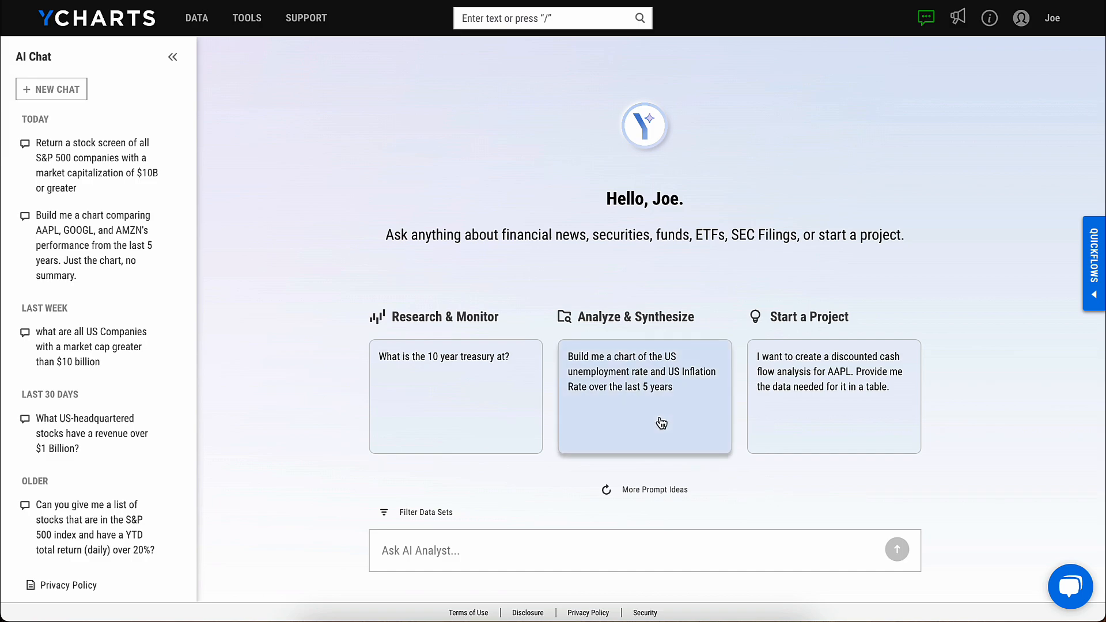
Request the prompt-card chart of US unemployment rate and US inflation rate over the last 5 years.
left_click(643, 397)
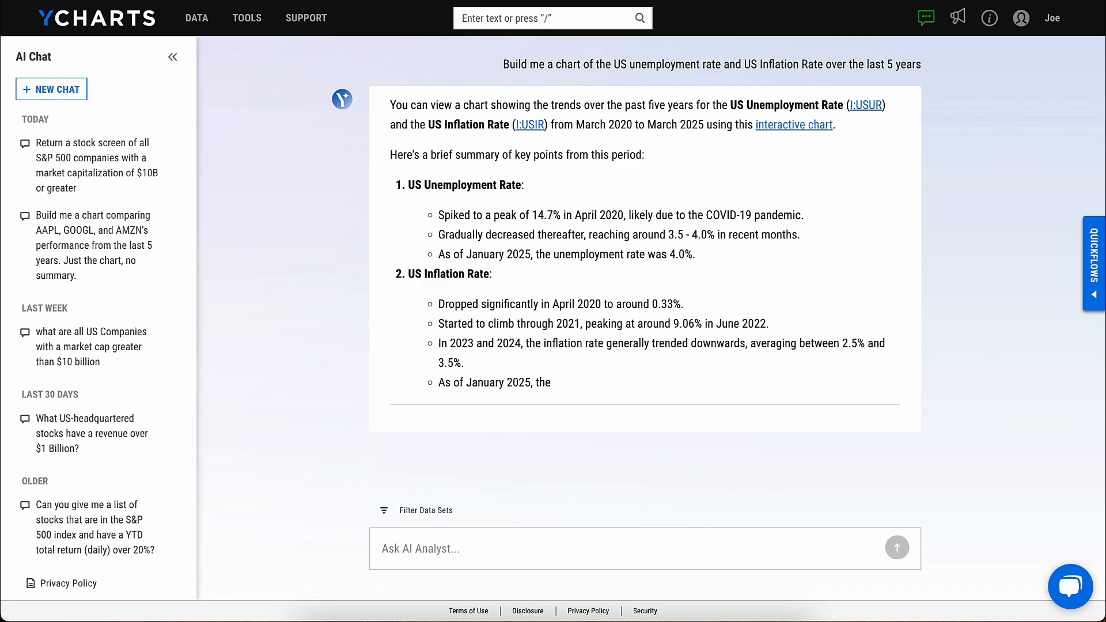
scroll("down", 3)
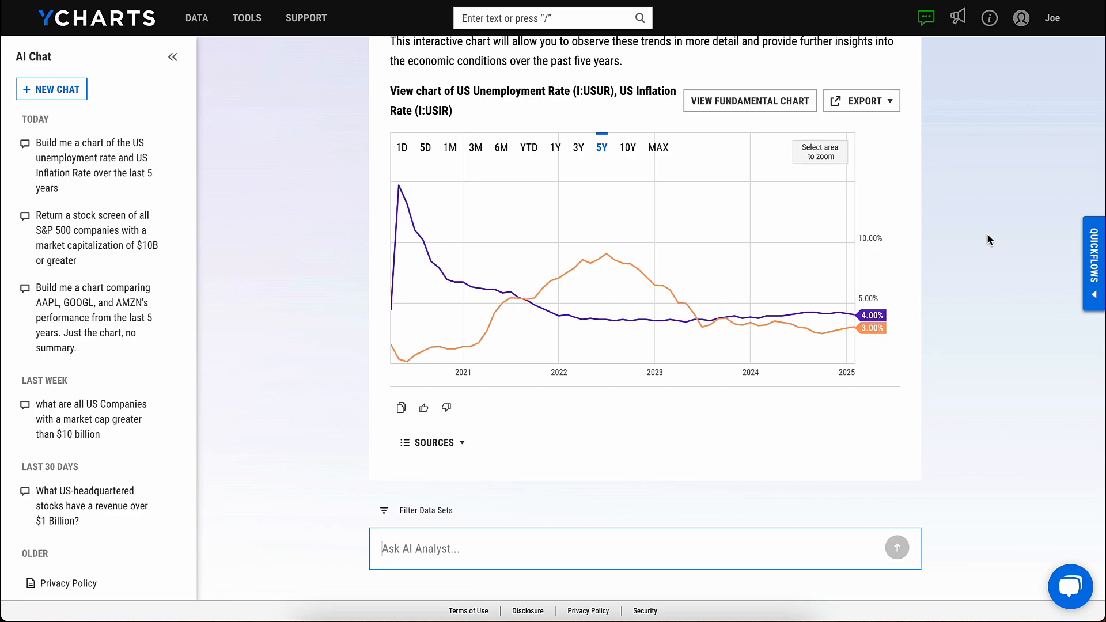
Download the unemployment vs inflation chart as an image via Export.
left_click(860, 101)
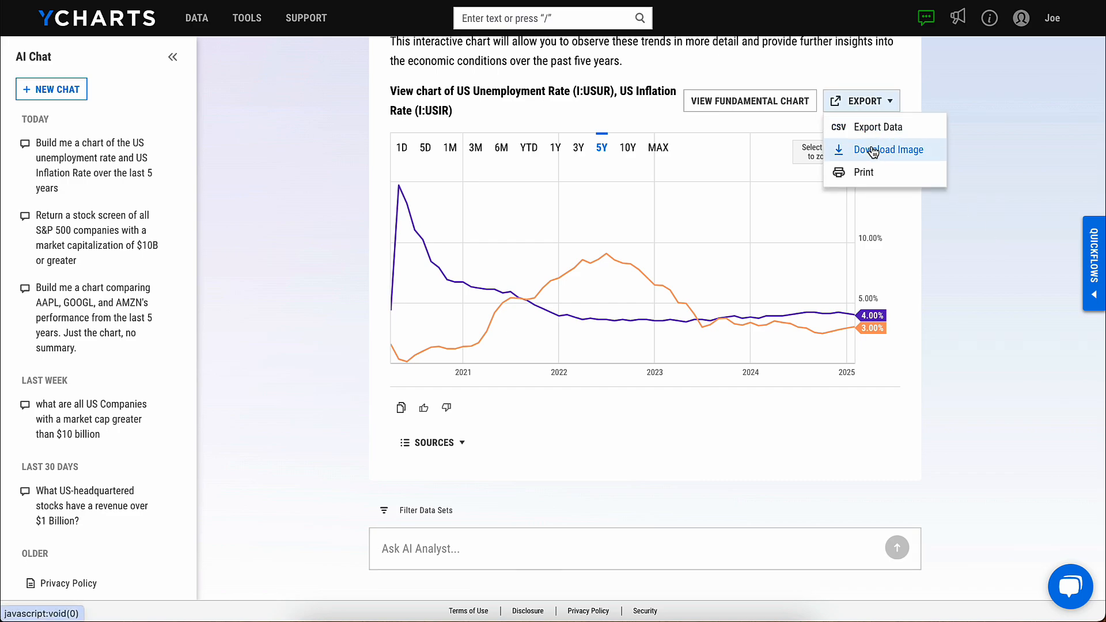
left_click(749, 100)
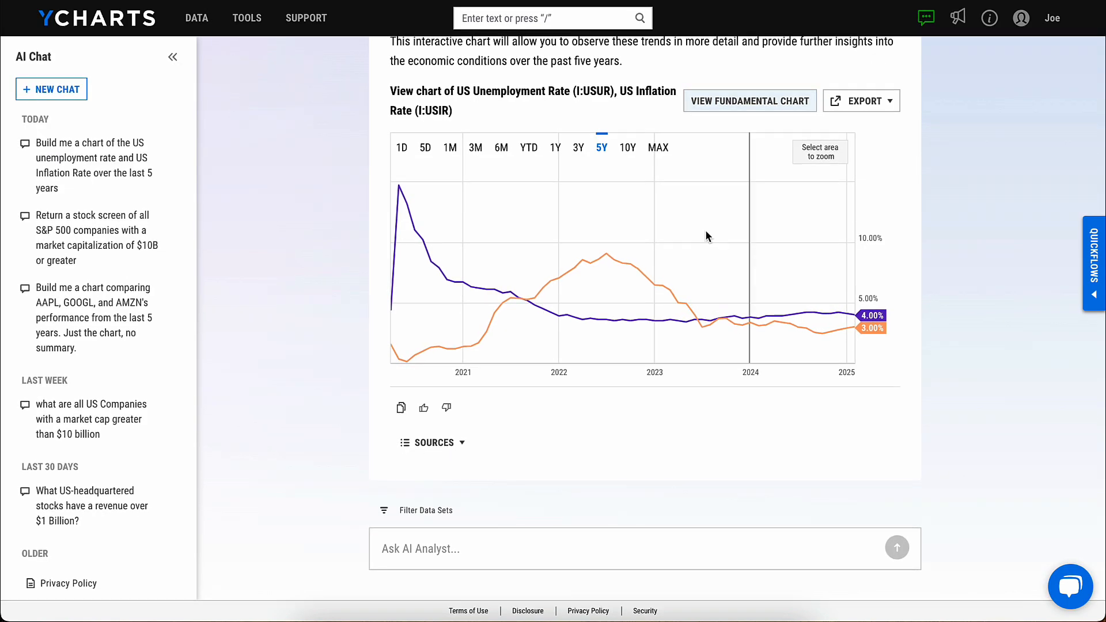
Send the follow-up 'Write a social media post for the chart above'.
type("Write")
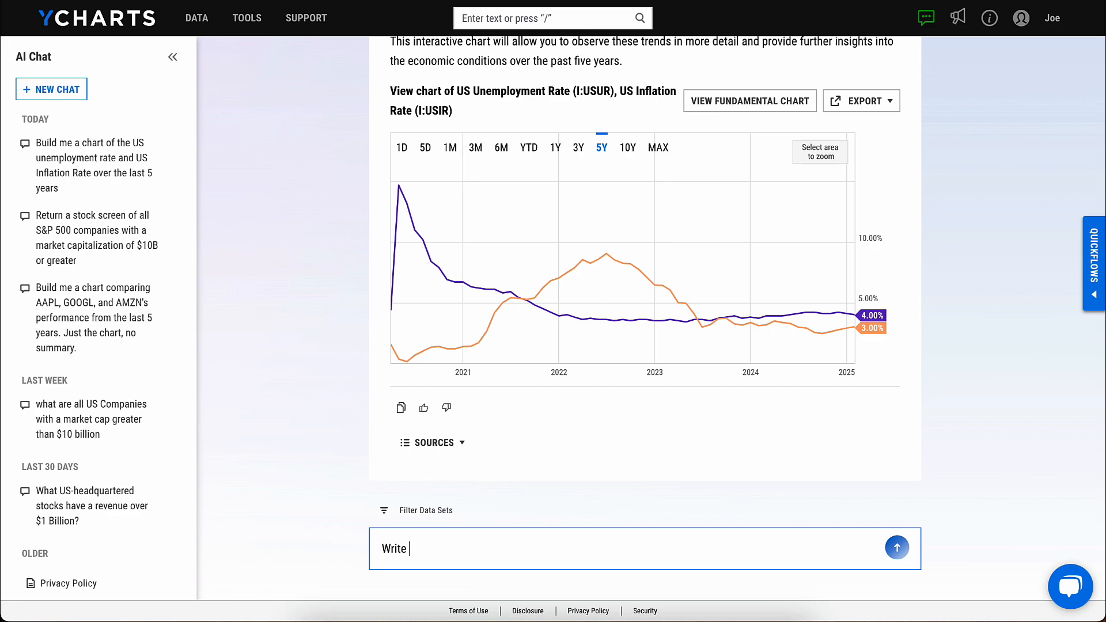
type("a social media post")
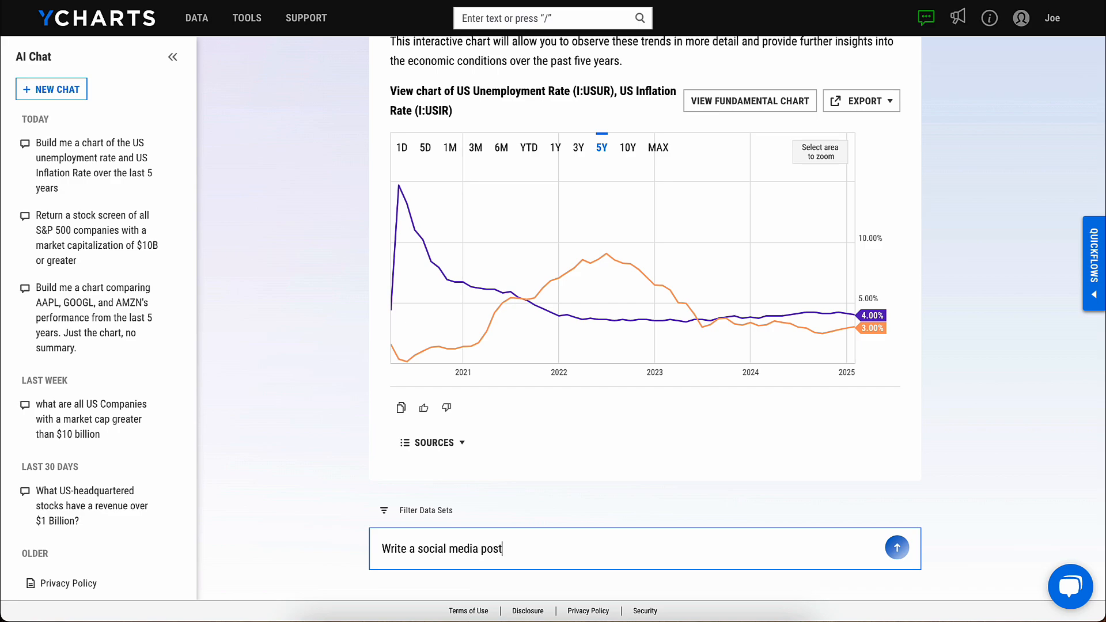
type("for the chart above")
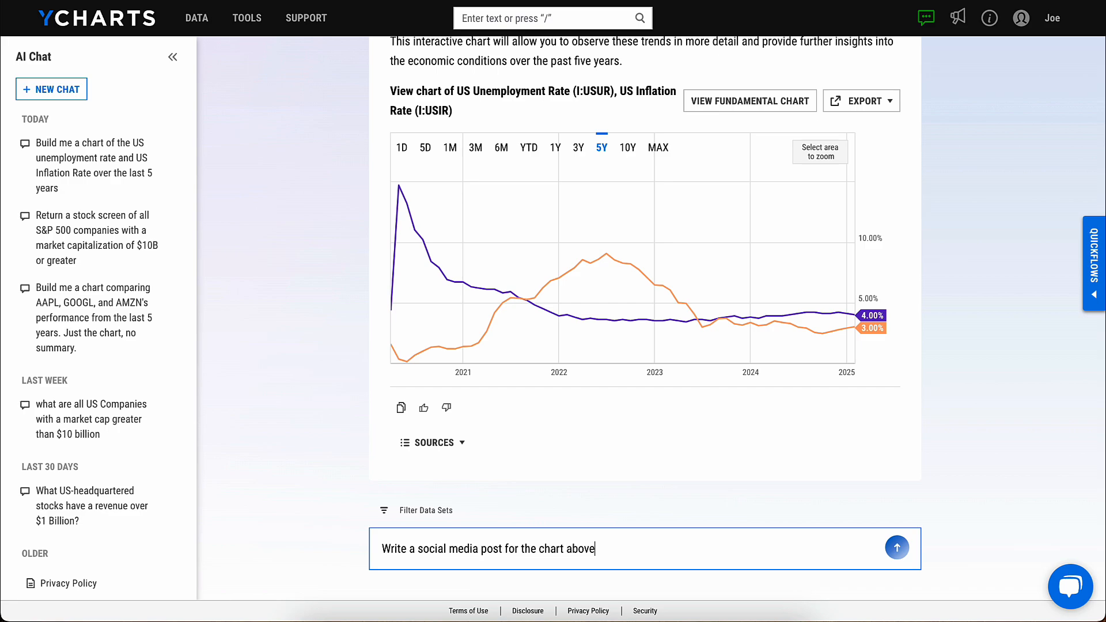
left_click(896, 549)
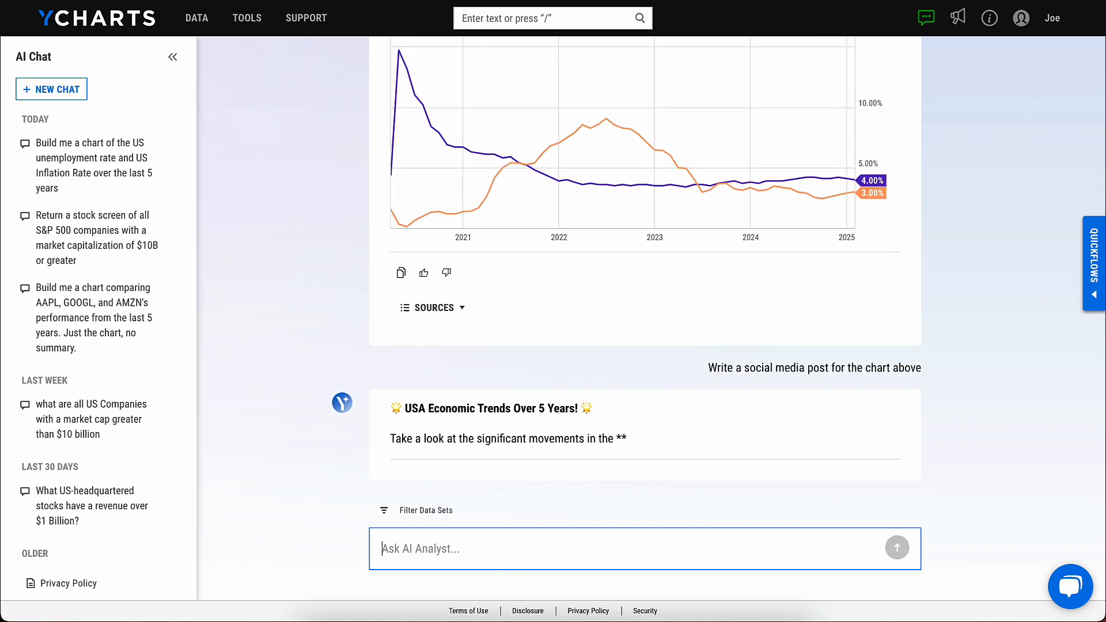
Scroll down to read the generated 'USA Economic Trends Over 5 Years!' post.
scroll("down", 3)
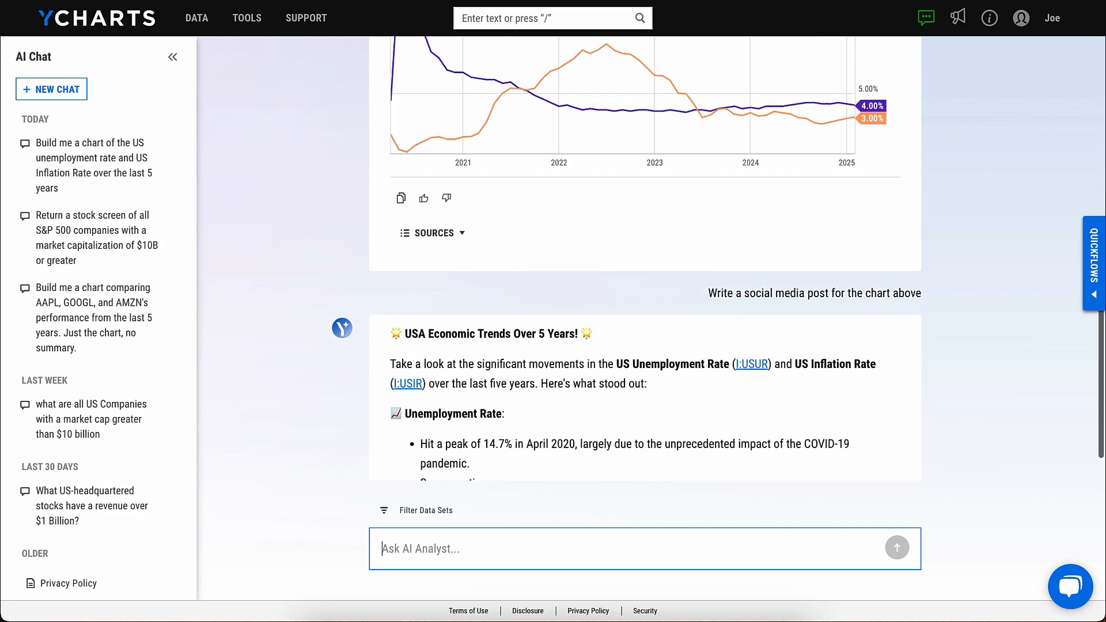
scroll("down", 3)
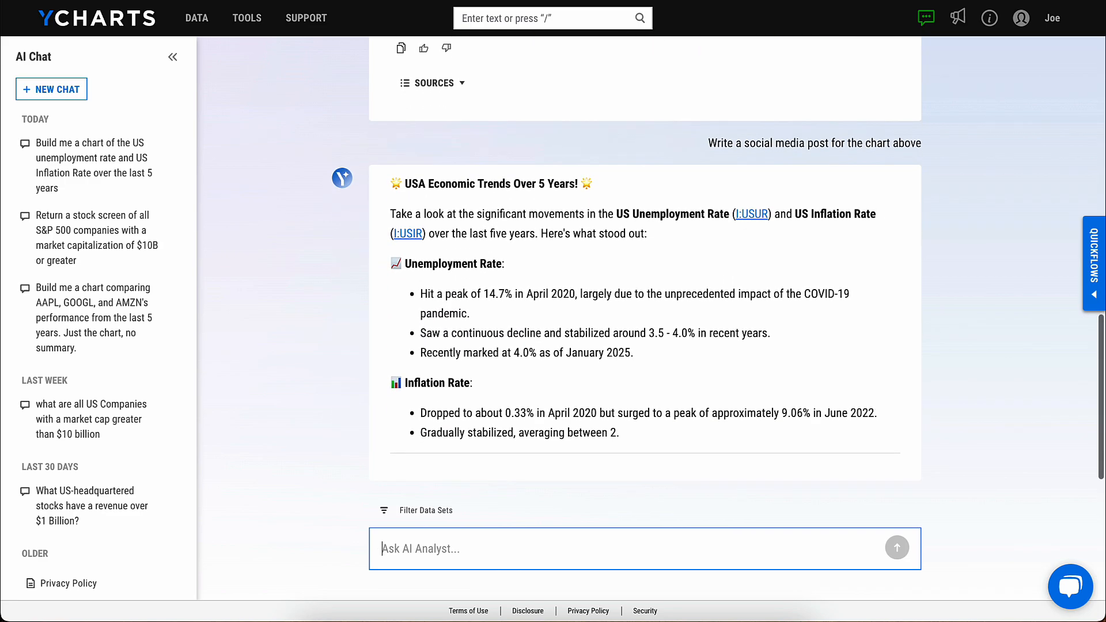